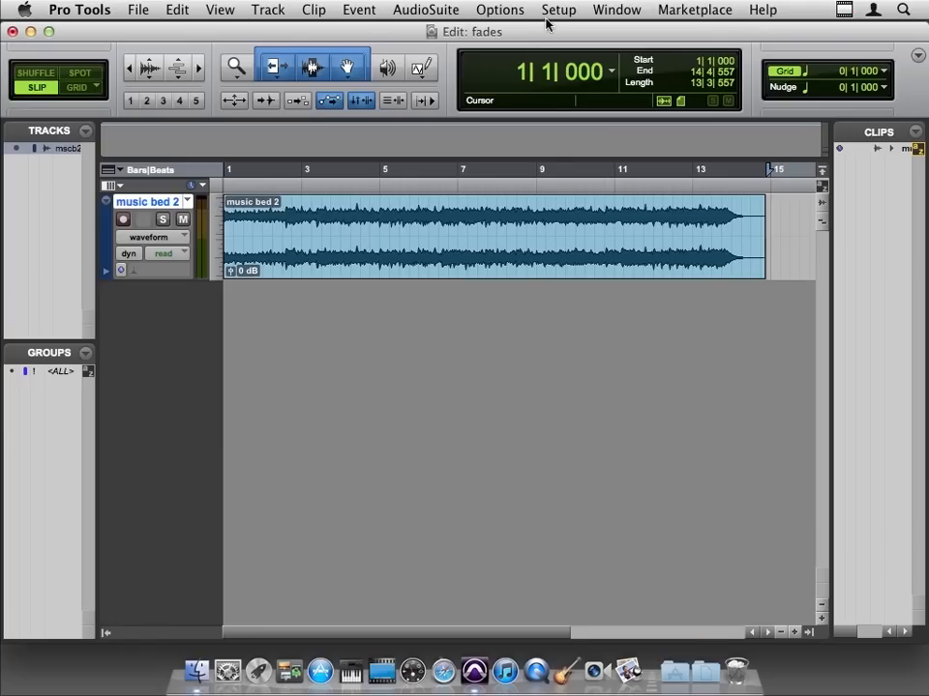
Step: Show the Editing page of the Pro Tools Preferences via the Setup menu
{"action": "left_click", "coordinate": [557, 10]}
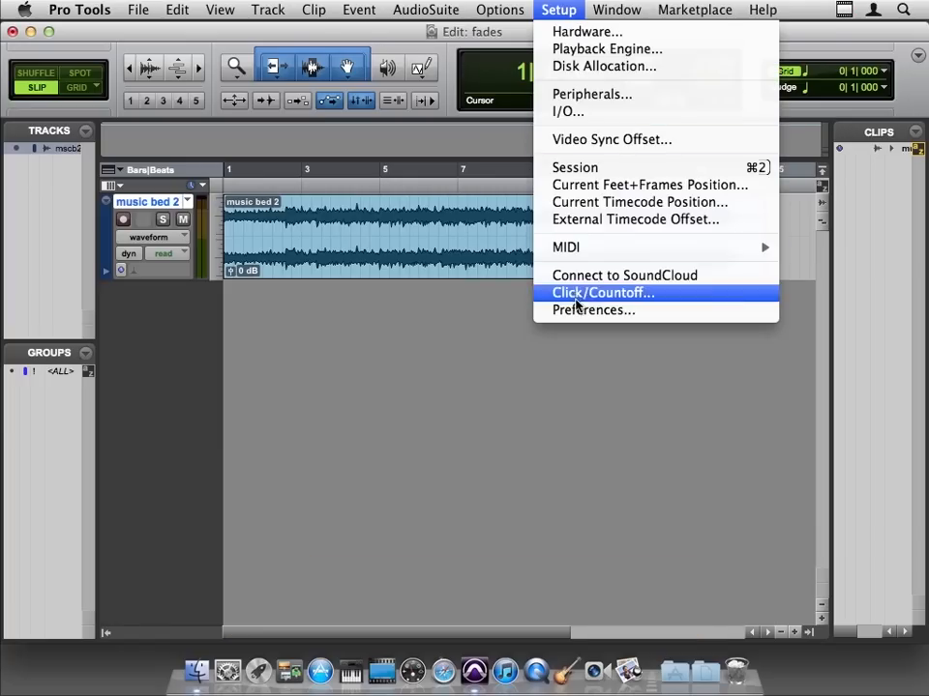
{"action": "left_click", "coordinate": [592, 309]}
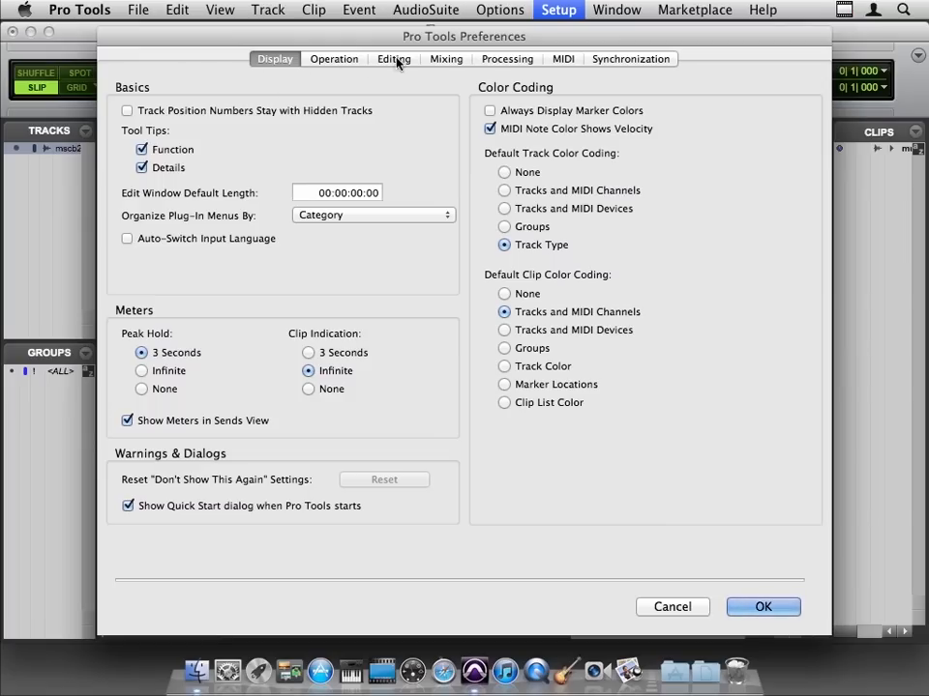
{"action": "left_click", "coordinate": [395, 58]}
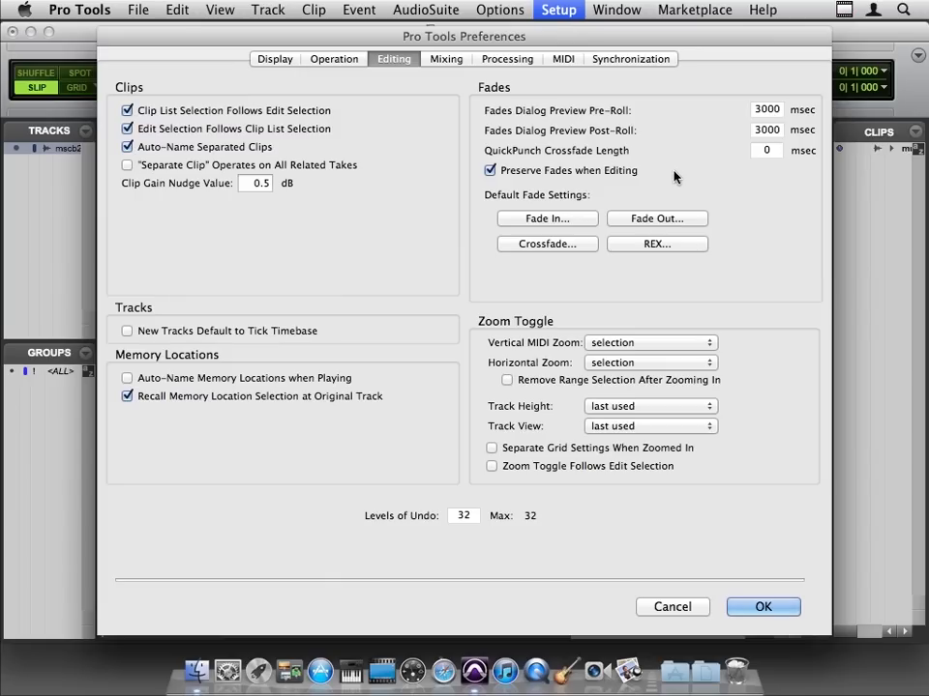
{"action": "mouse_move", "coordinate": [650, 174]}
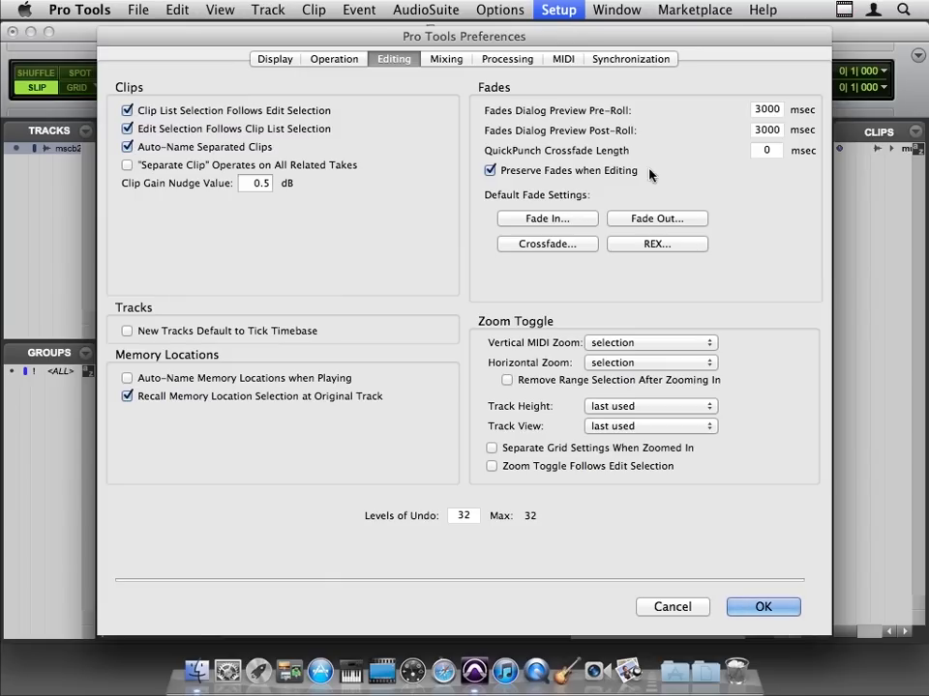
{"action": "mouse_move", "coordinate": [523, 176]}
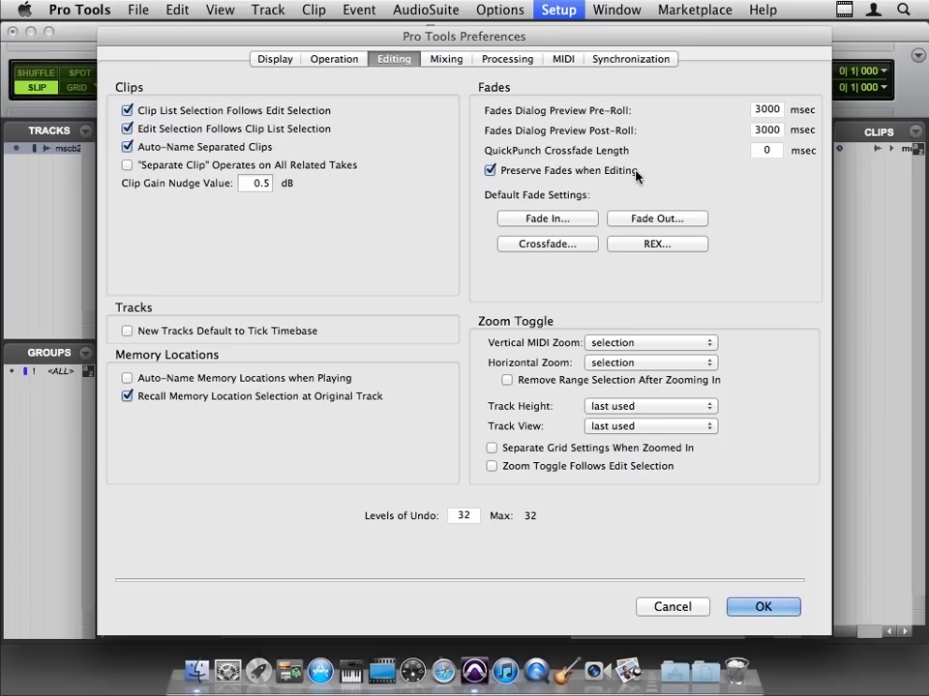
{"action": "mouse_move", "coordinate": [762, 607]}
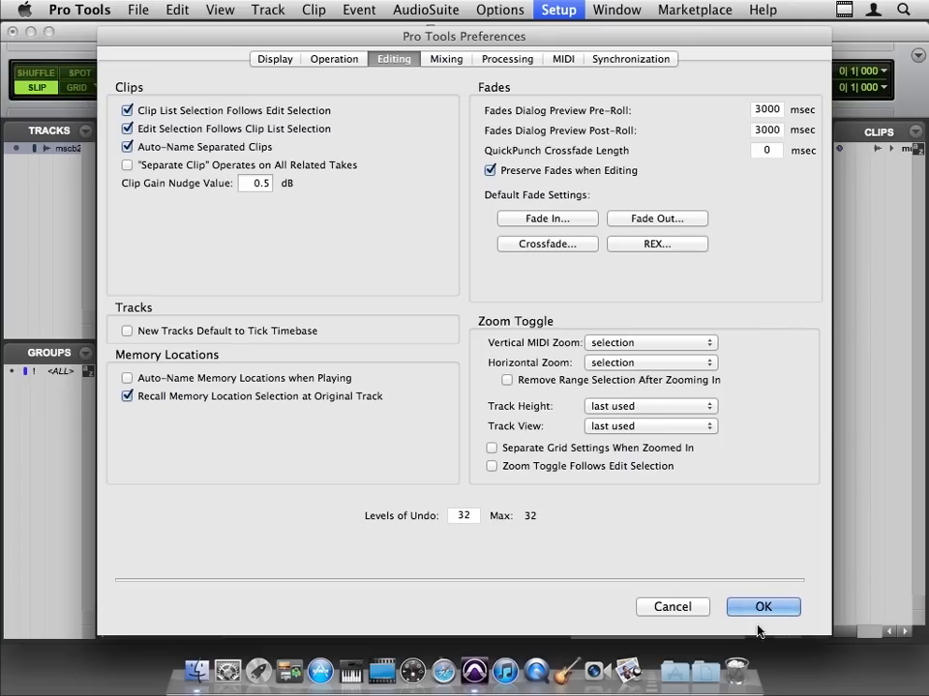
Step: Close the Preferences dialog with OK before splitting the music bed clip
{"action": "left_click", "coordinate": [762, 608]}
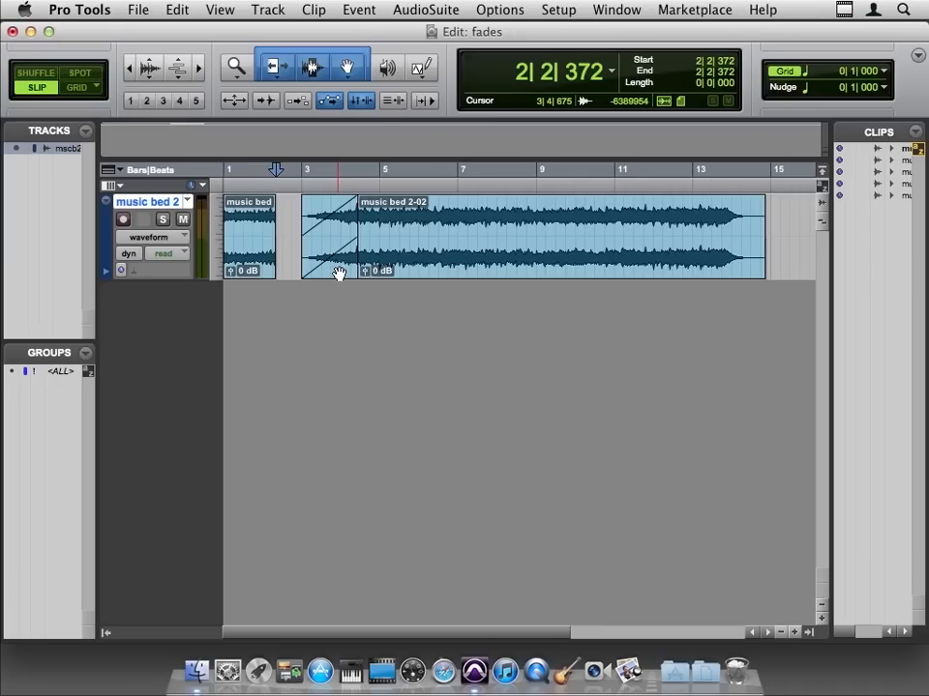
Step: Turn off Preserve Fades when Editing in the Editing preferences and confirm
{"action": "left_click", "coordinate": [557, 9]}
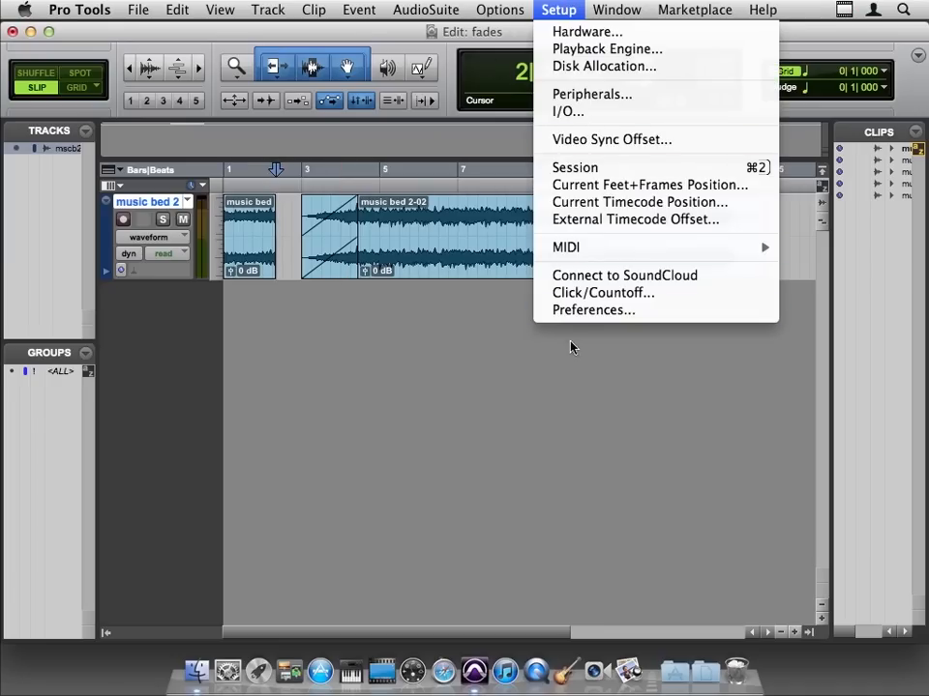
{"action": "left_click", "coordinate": [592, 310]}
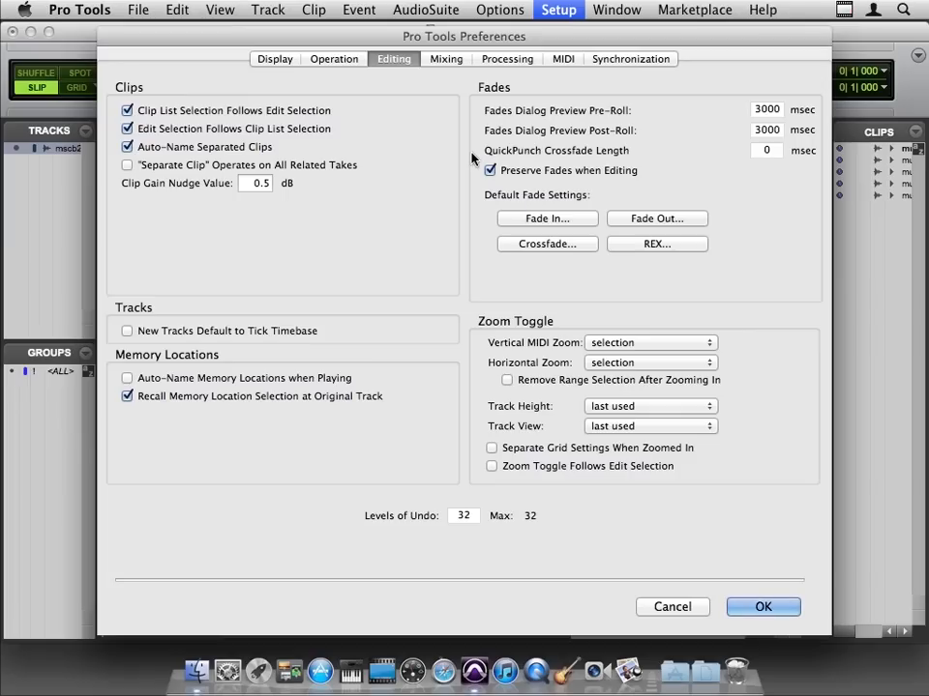
{"action": "left_click", "coordinate": [489, 171]}
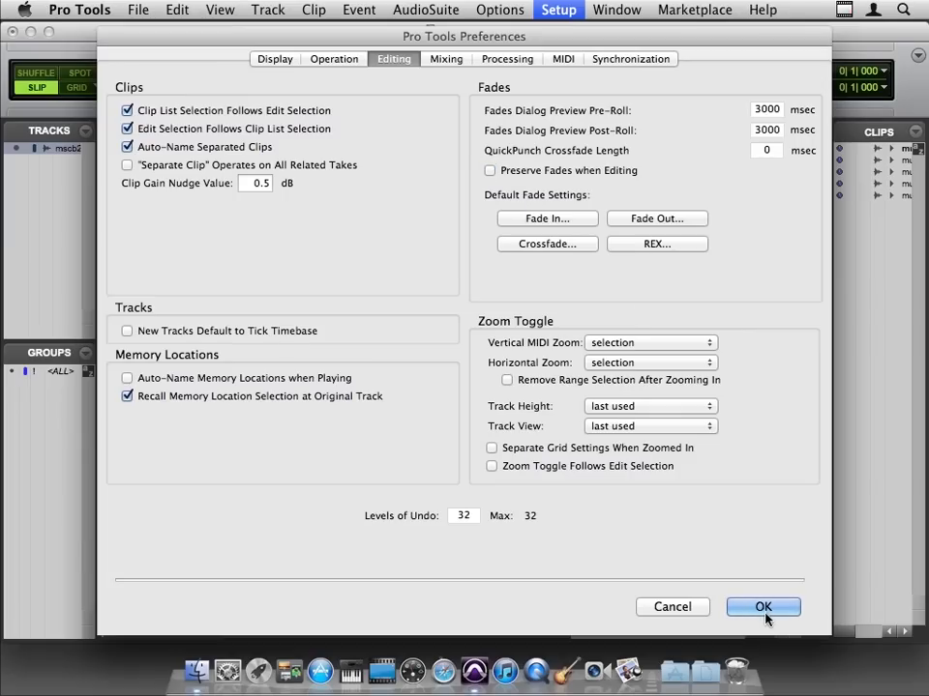
{"action": "left_click", "coordinate": [762, 607]}
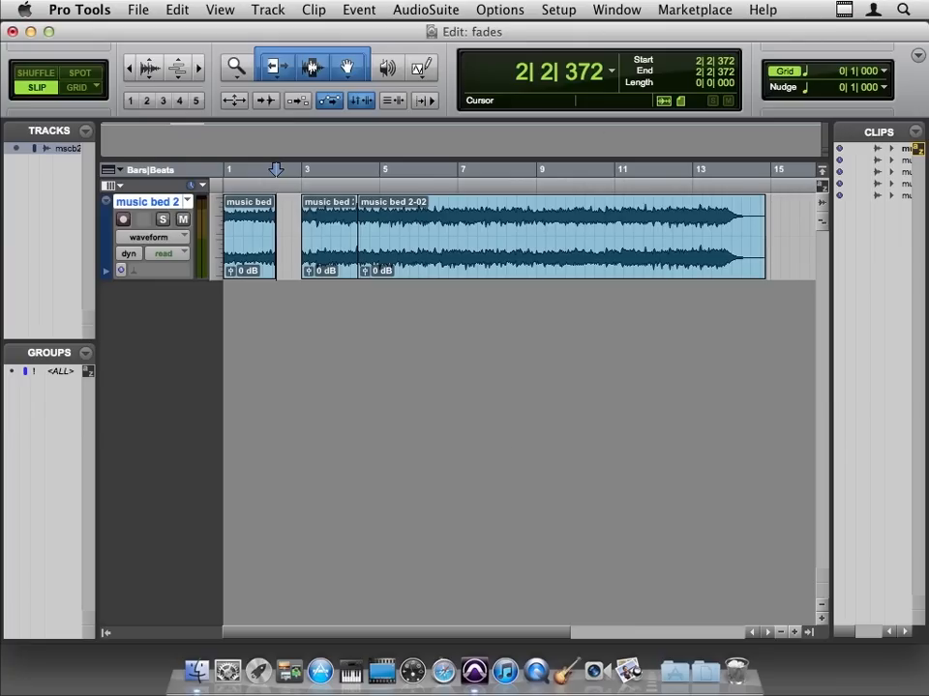
Step: In the default Fade Out settings, choose the S-Curve shape and browse the preset shapes
{"action": "left_click", "coordinate": [557, 9]}
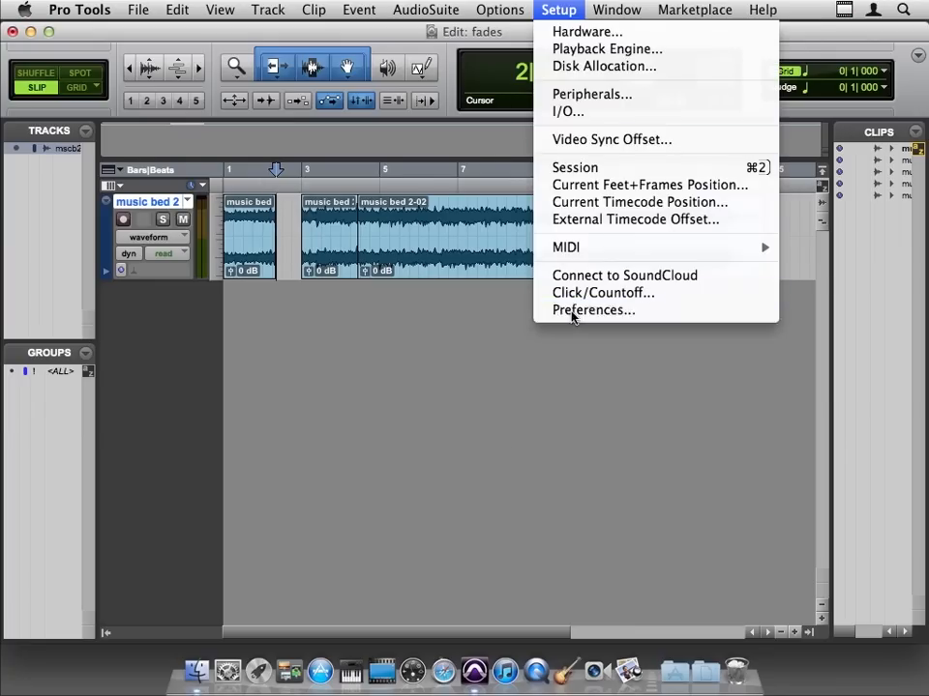
{"action": "left_click", "coordinate": [592, 310]}
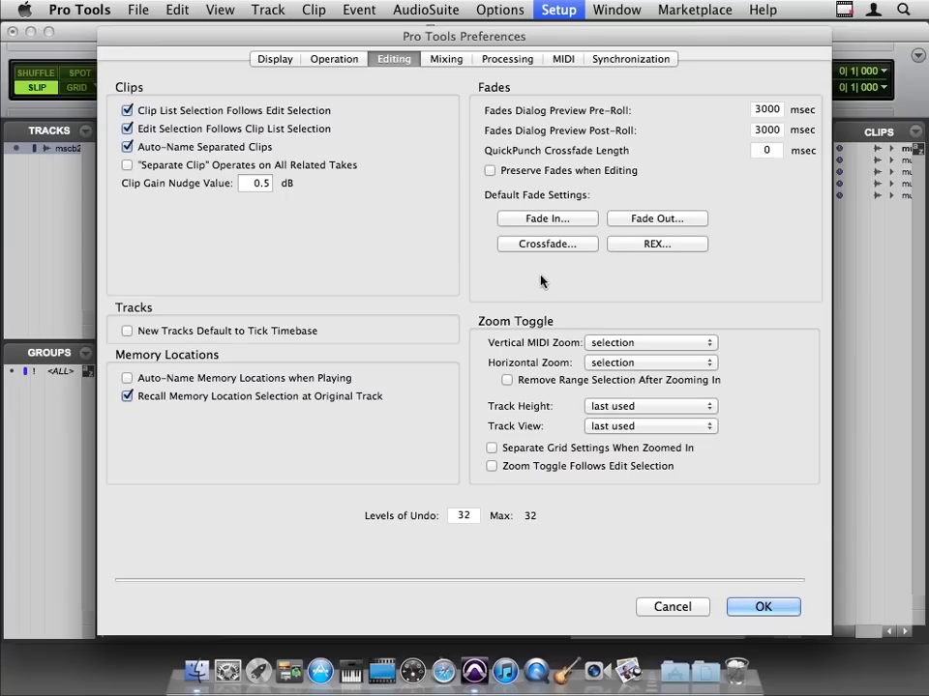
{"action": "left_click", "coordinate": [656, 217]}
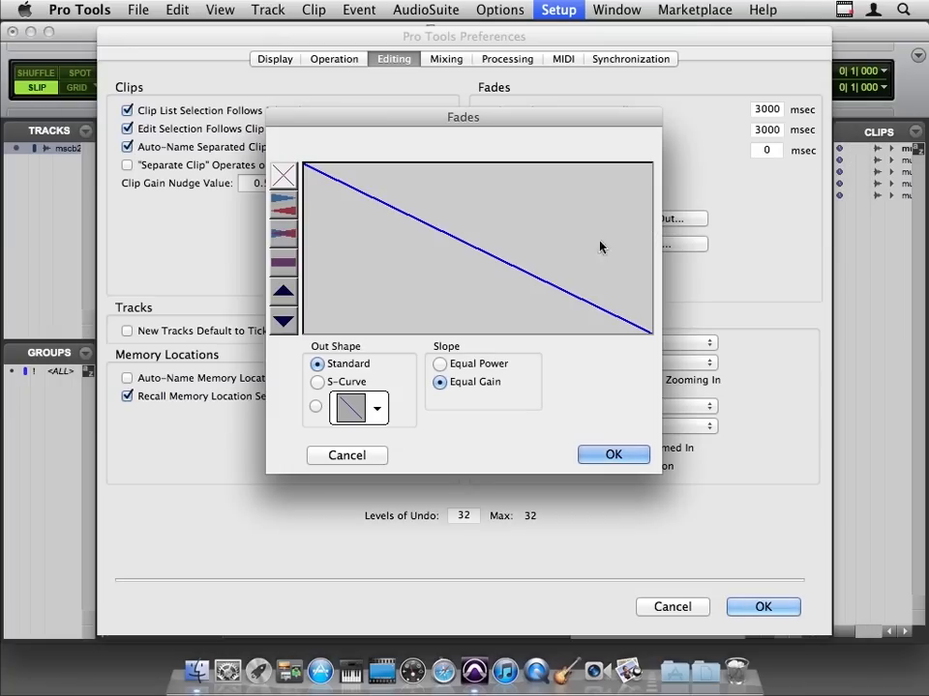
{"action": "mouse_move", "coordinate": [464, 242]}
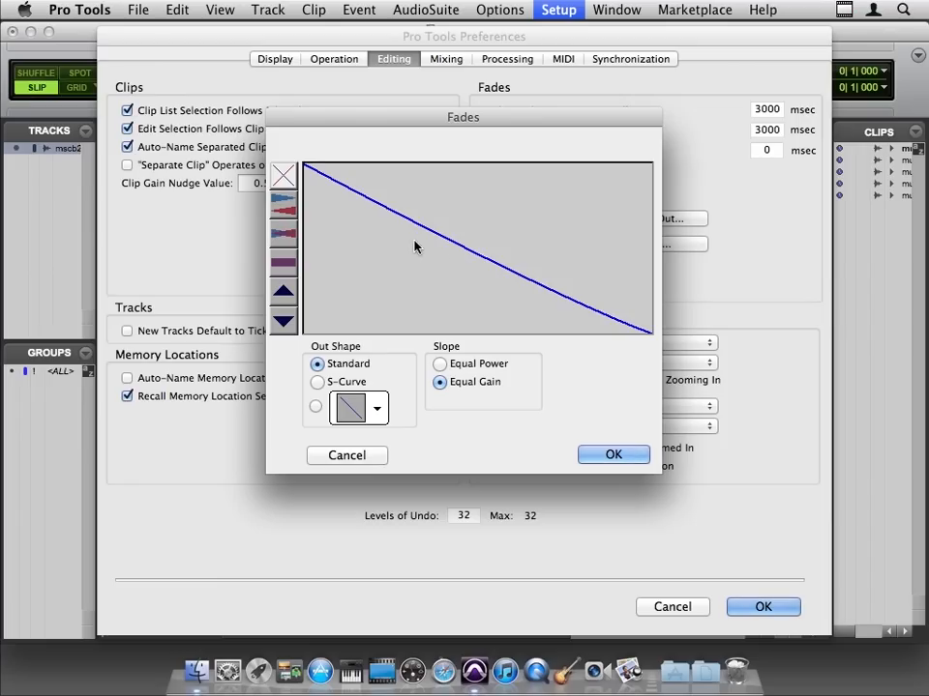
{"action": "left_click", "coordinate": [317, 383]}
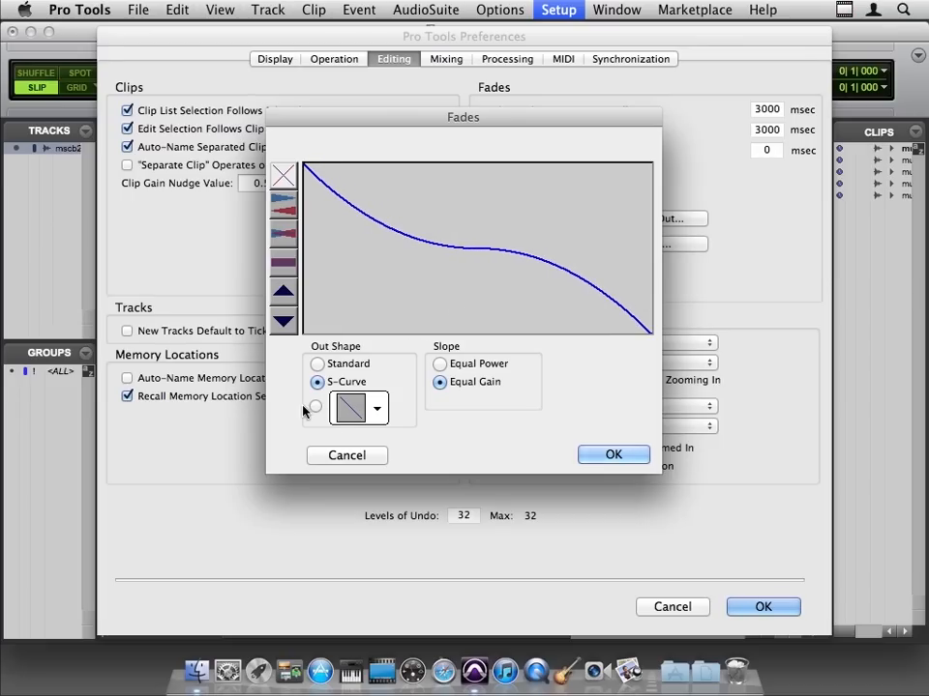
{"action": "left_click", "coordinate": [375, 406]}
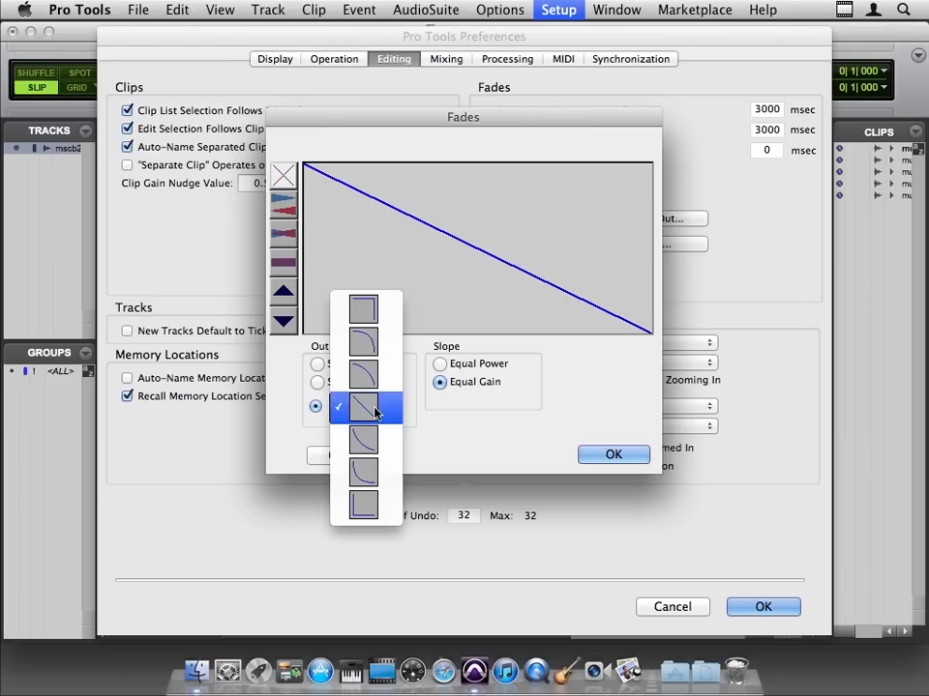
Step: Pick one of the preset fade-out shapes from the pop-up
{"action": "left_click", "coordinate": [372, 406]}
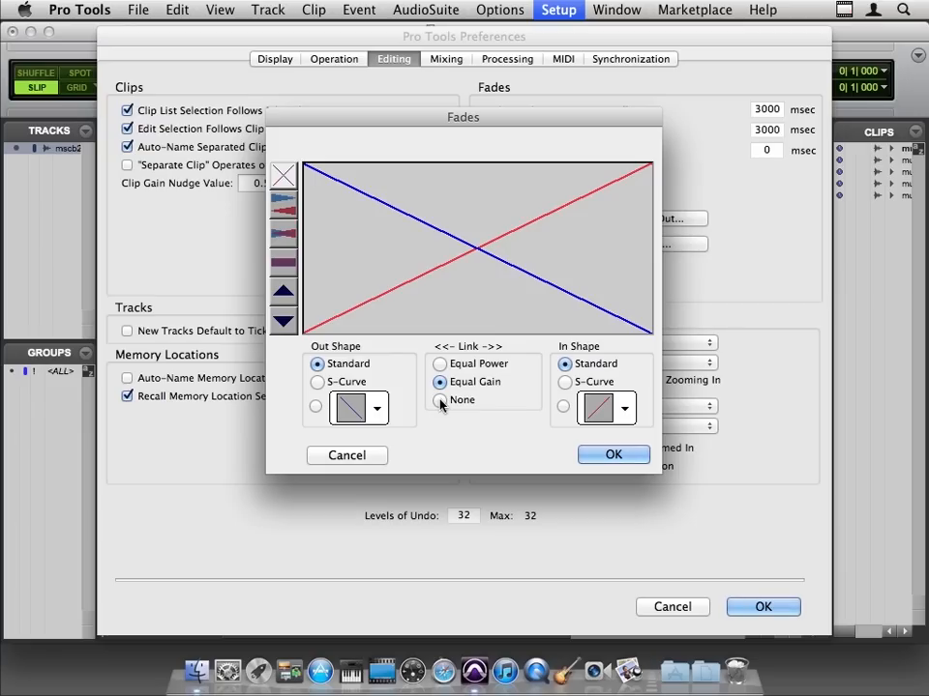
{"action": "mouse_move", "coordinate": [520, 371]}
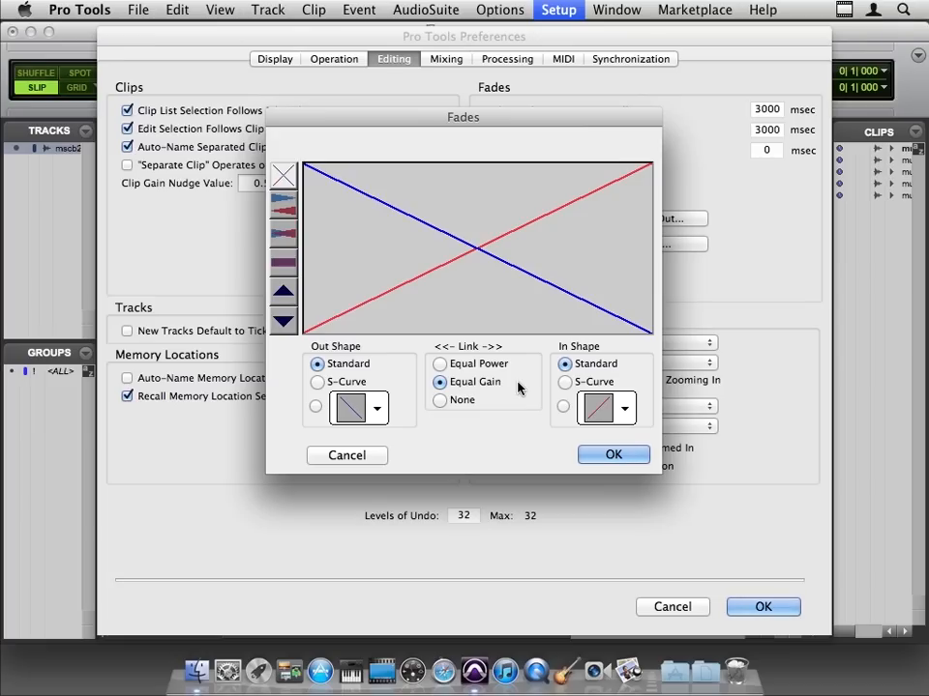
{"action": "mouse_move", "coordinate": [503, 284]}
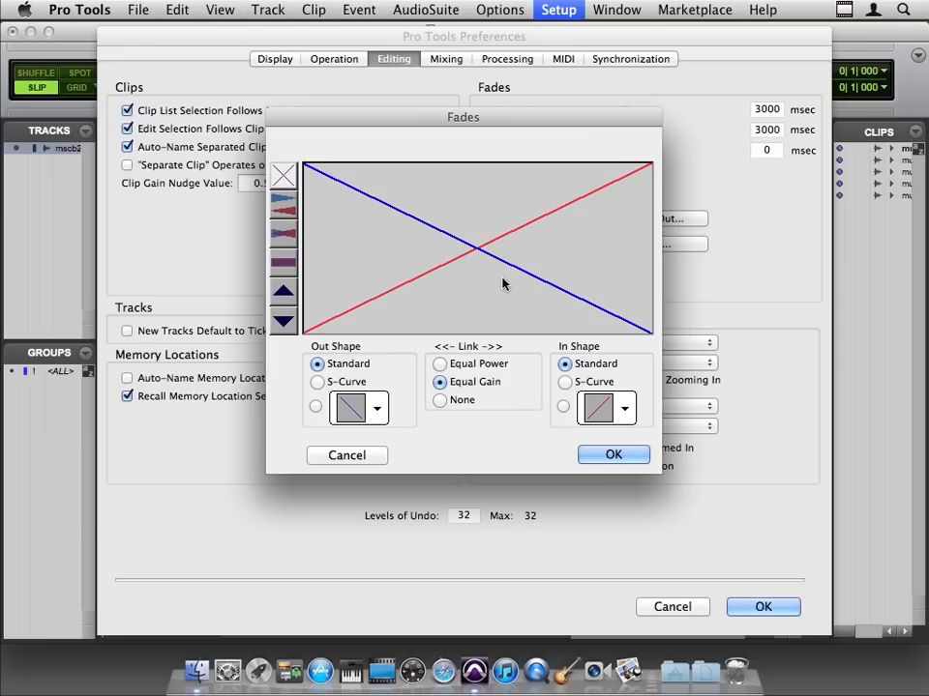
{"action": "mouse_move", "coordinate": [404, 290]}
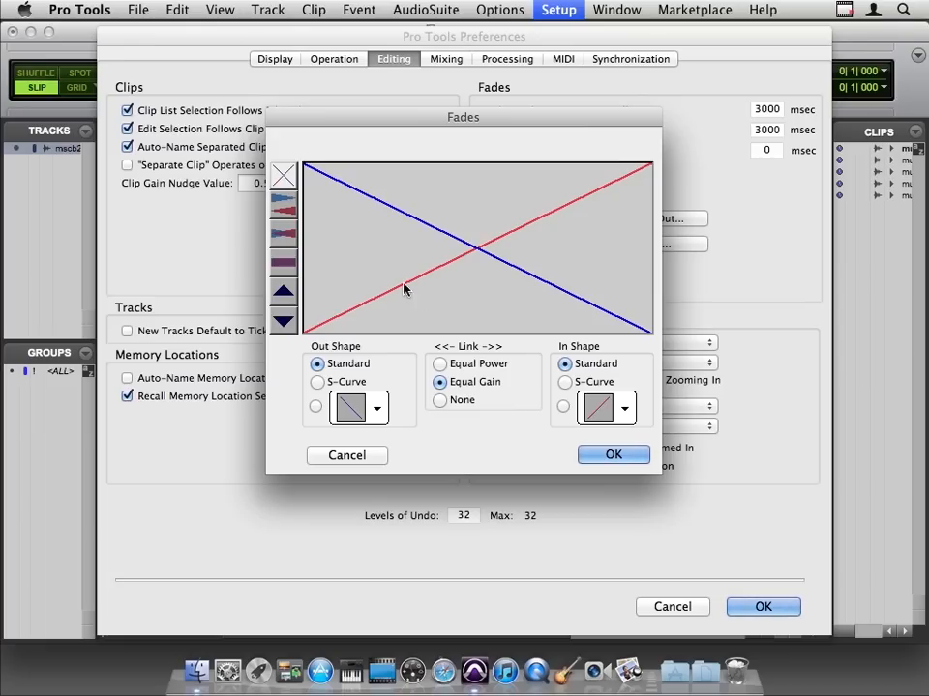
{"action": "mouse_move", "coordinate": [495, 263]}
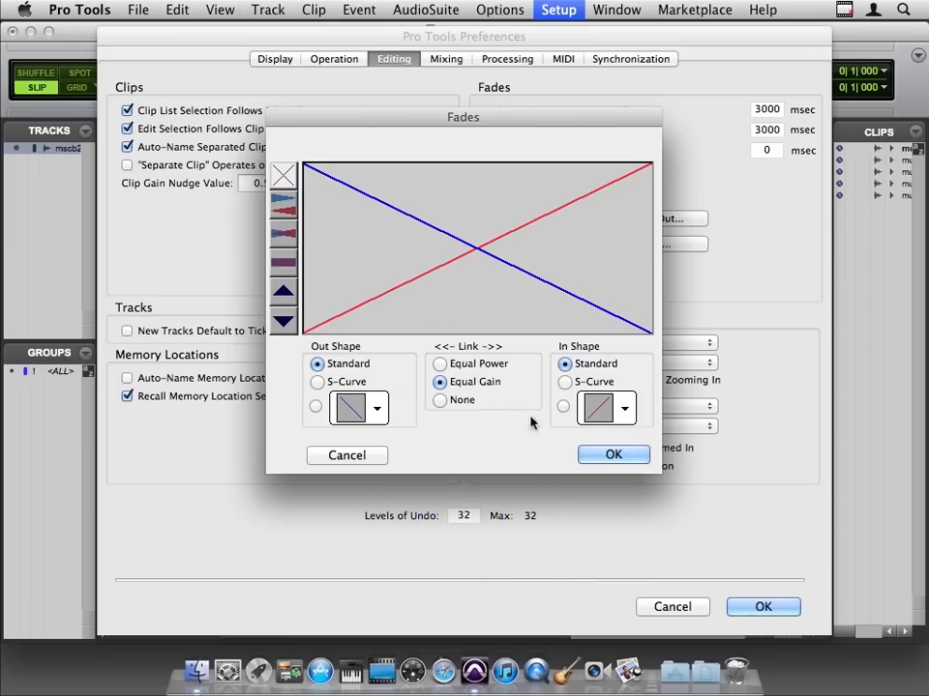
Step: Confirm the crossfade settings, then confirm a new fade-out at the end of music bed 2
{"action": "left_click", "coordinate": [613, 454]}
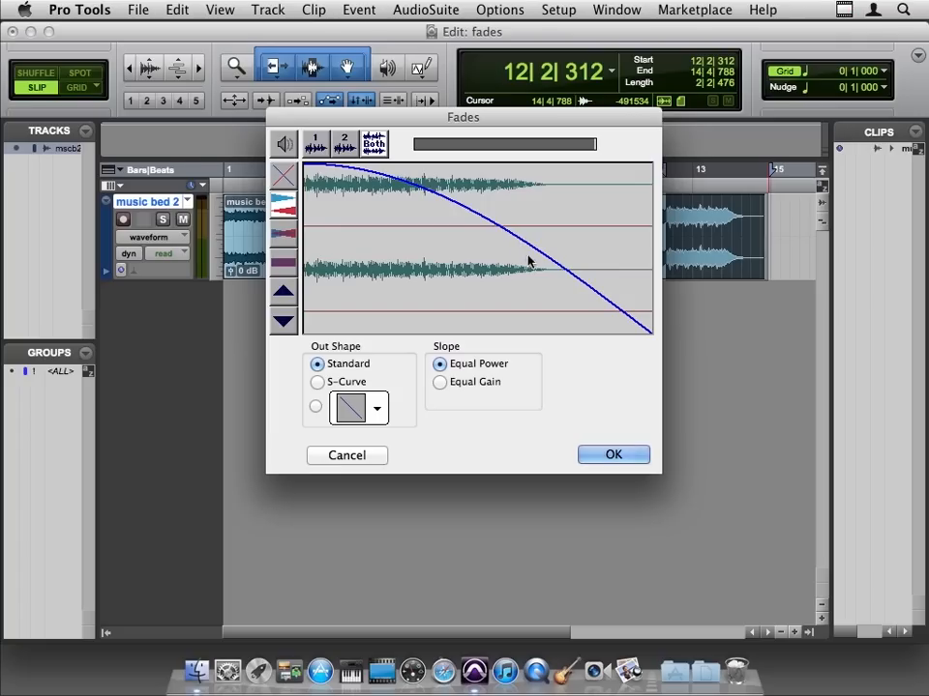
{"action": "left_click", "coordinate": [611, 455]}
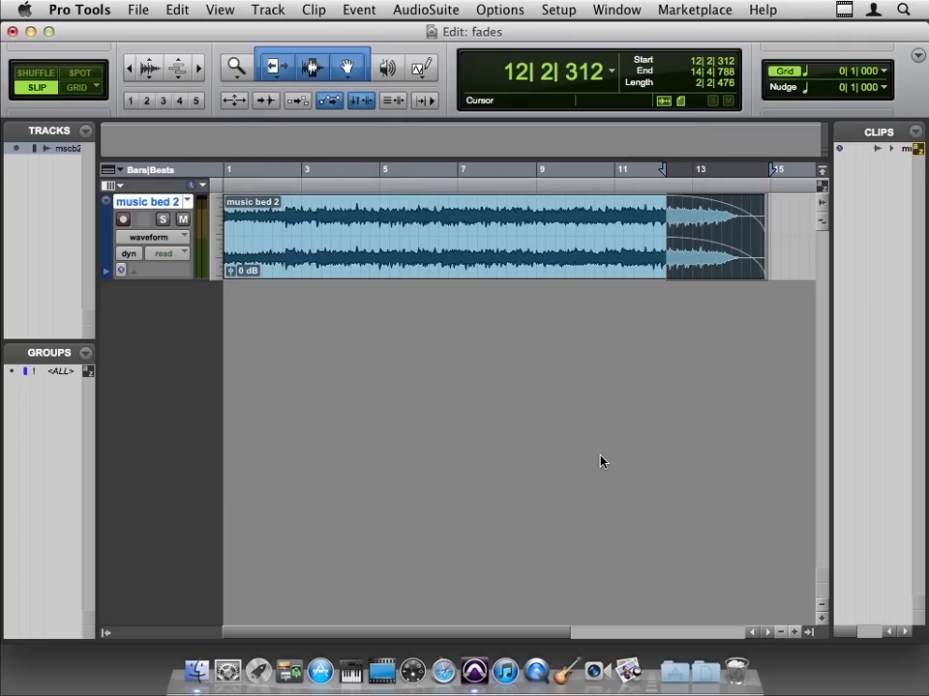
{"action": "mouse_move", "coordinate": [733, 327]}
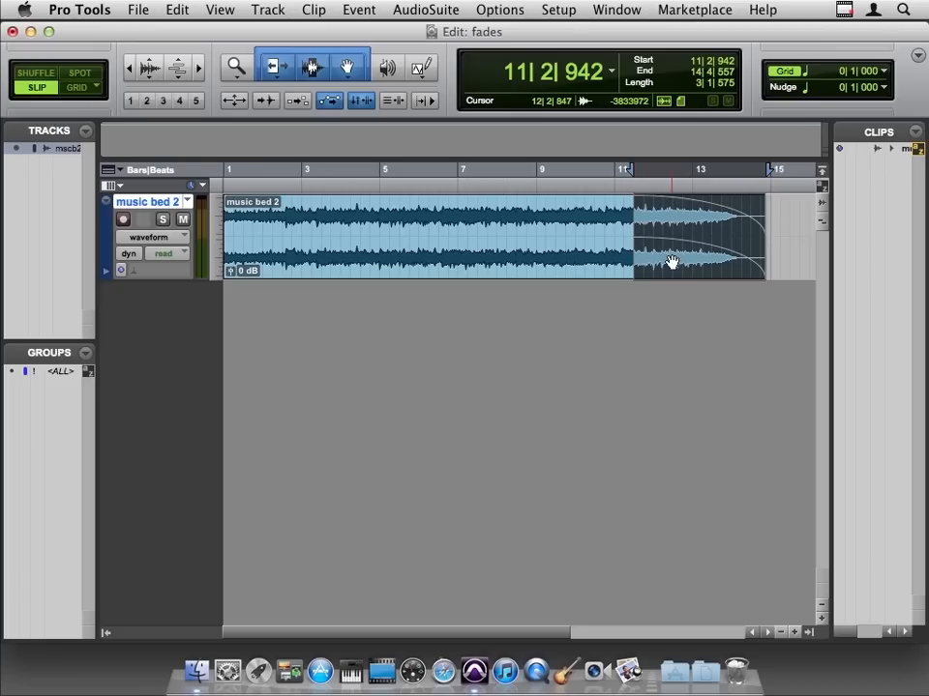
Step: Inspect the existing fade-out without changes, then place the edit cursor where the new fade starts
{"action": "double_click", "coordinate": [671, 261]}
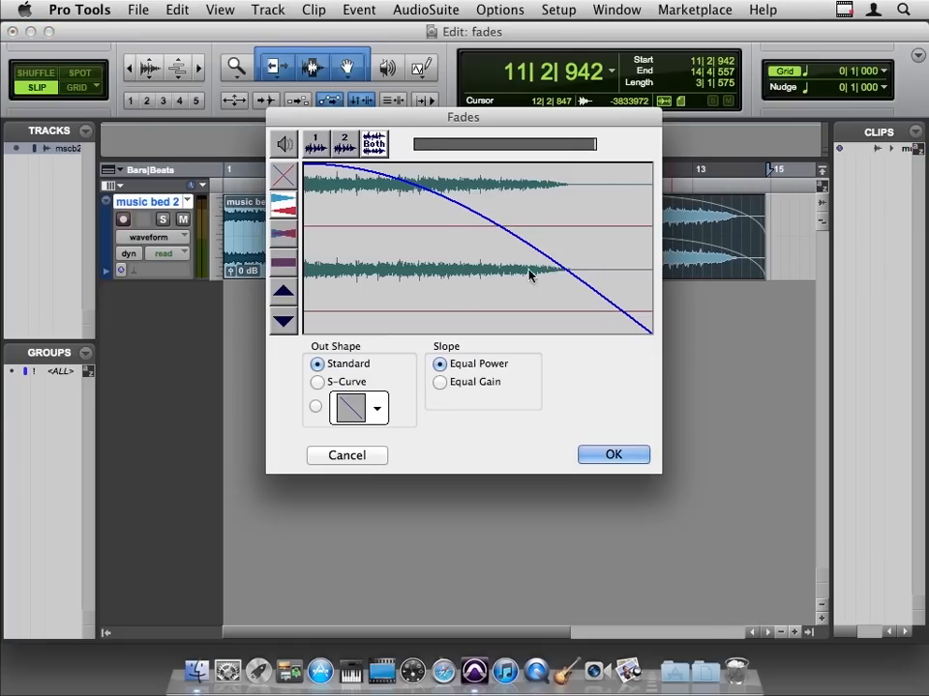
{"action": "left_click", "coordinate": [613, 455]}
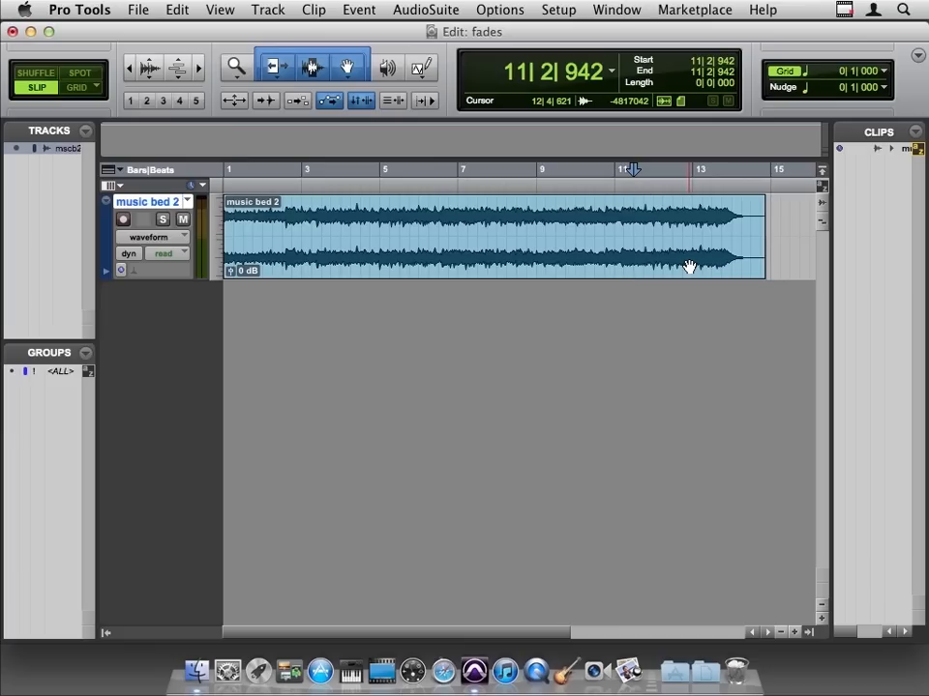
{"action": "left_click", "coordinate": [634, 236]}
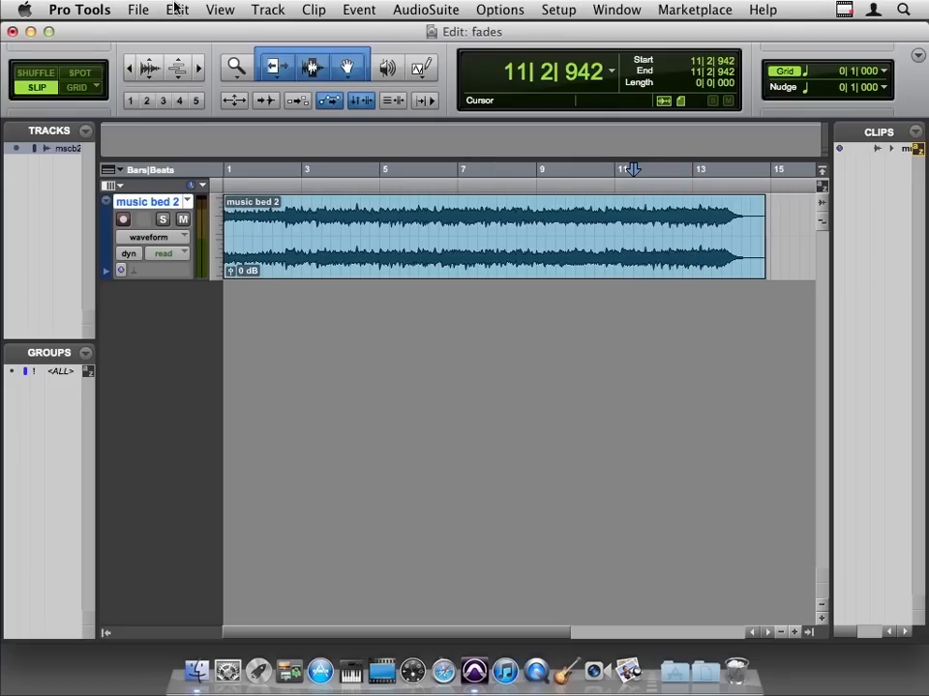
Step: Apply Edit > Fades > Fade to End from the cursor at 11|2|942 on music bed 2
{"action": "left_click", "coordinate": [178, 10]}
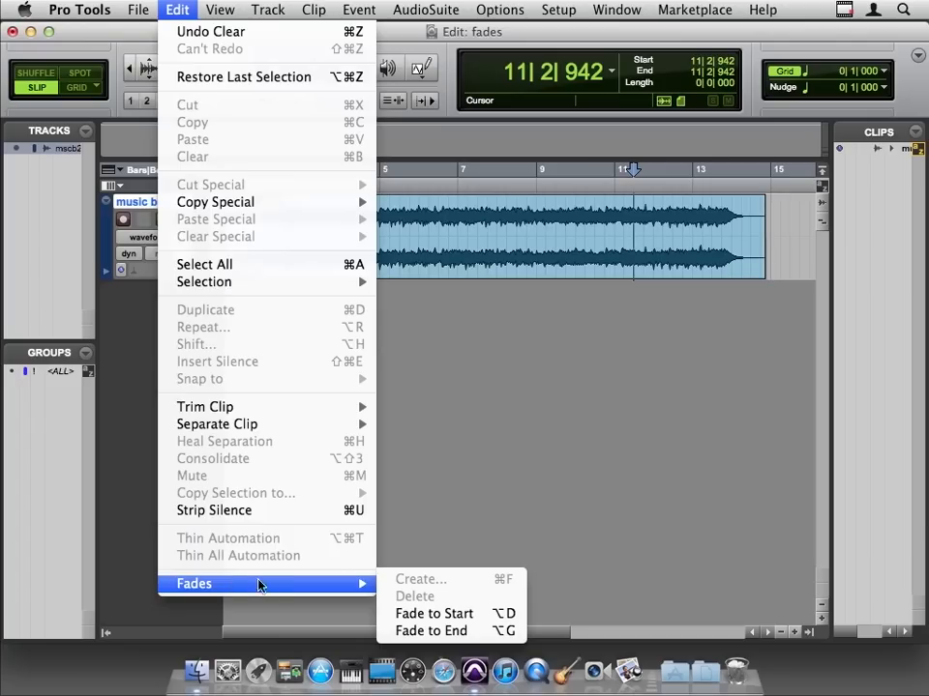
{"action": "mouse_move", "coordinate": [431, 631]}
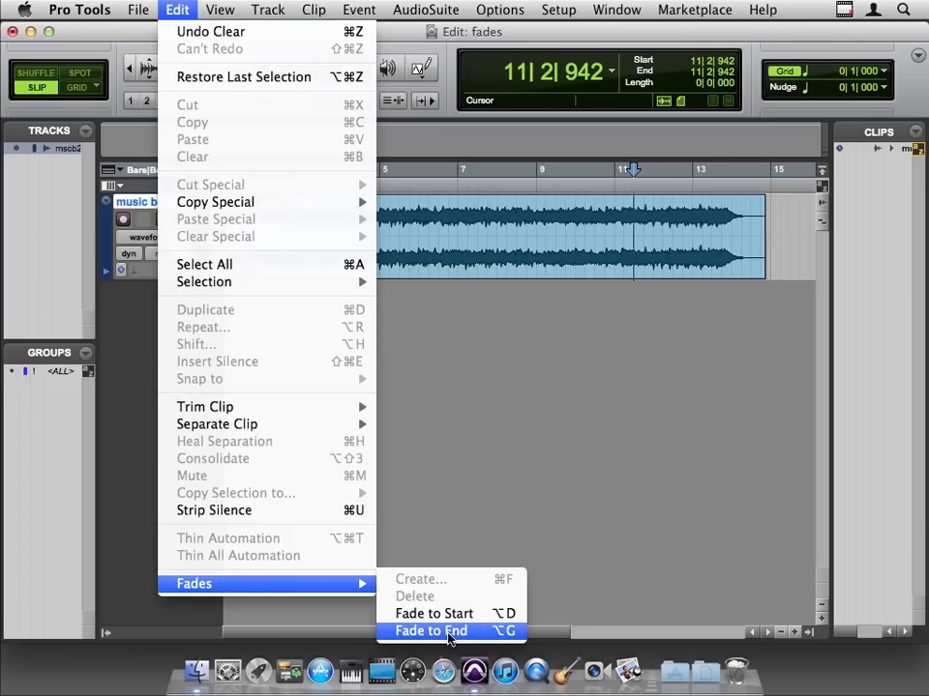
{"action": "left_click", "coordinate": [429, 631]}
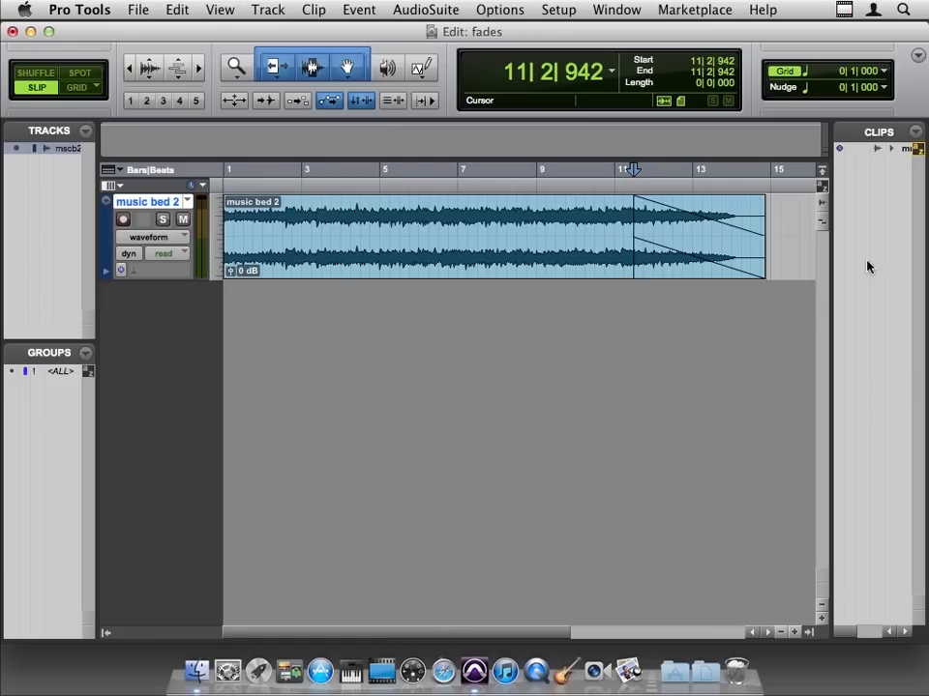
{"action": "left_click", "coordinate": [917, 149]}
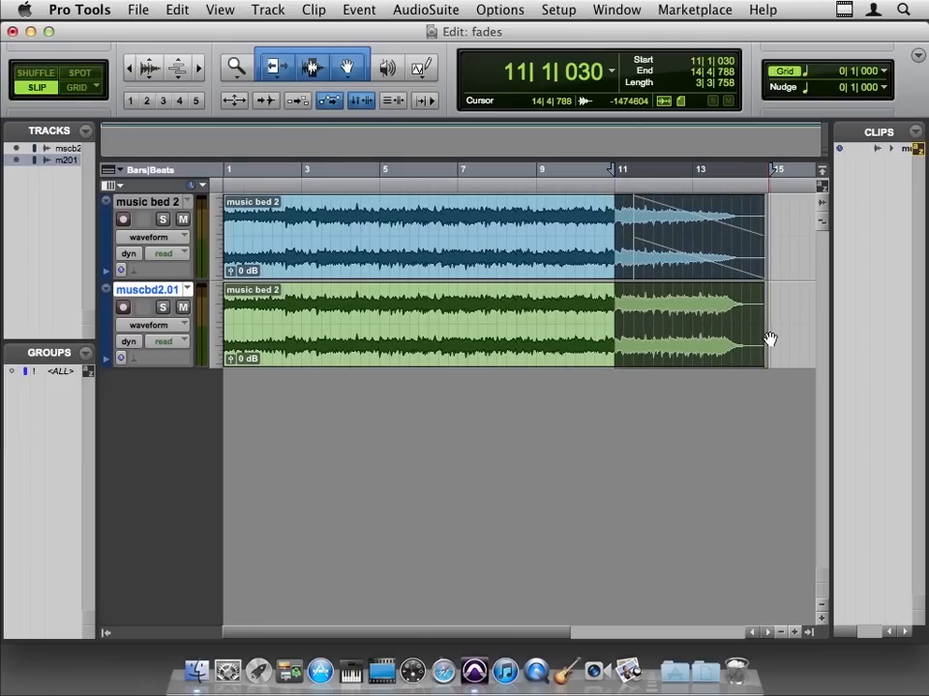
Step: Delete the existing fade, then create matching fade-outs on both tracks' selected clip ends
{"action": "left_click", "coordinate": [176, 10]}
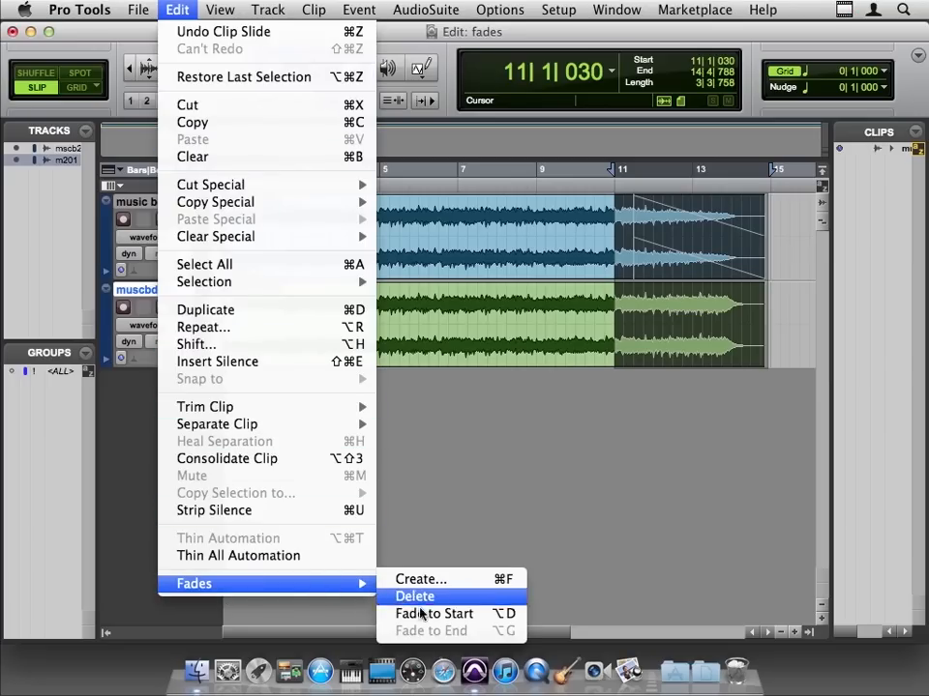
{"action": "left_click", "coordinate": [413, 596]}
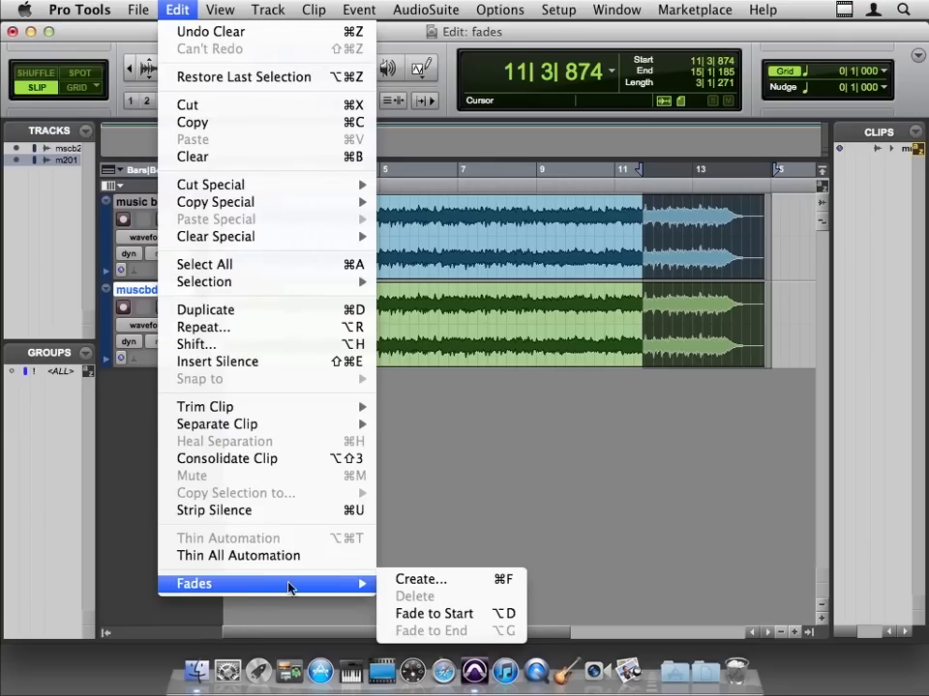
{"action": "mouse_move", "coordinate": [422, 580]}
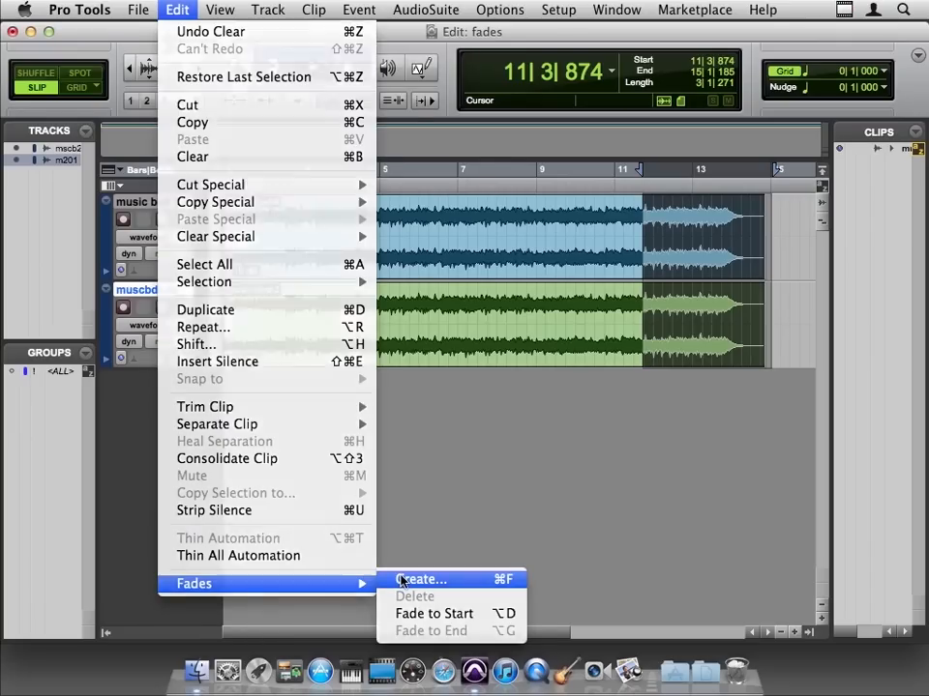
{"action": "left_click", "coordinate": [420, 581]}
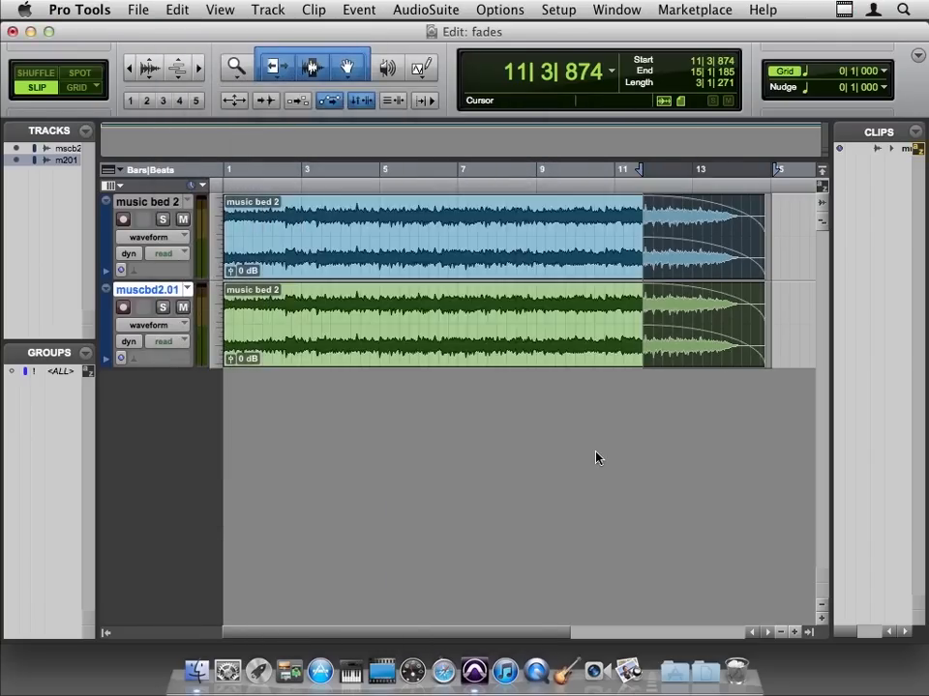